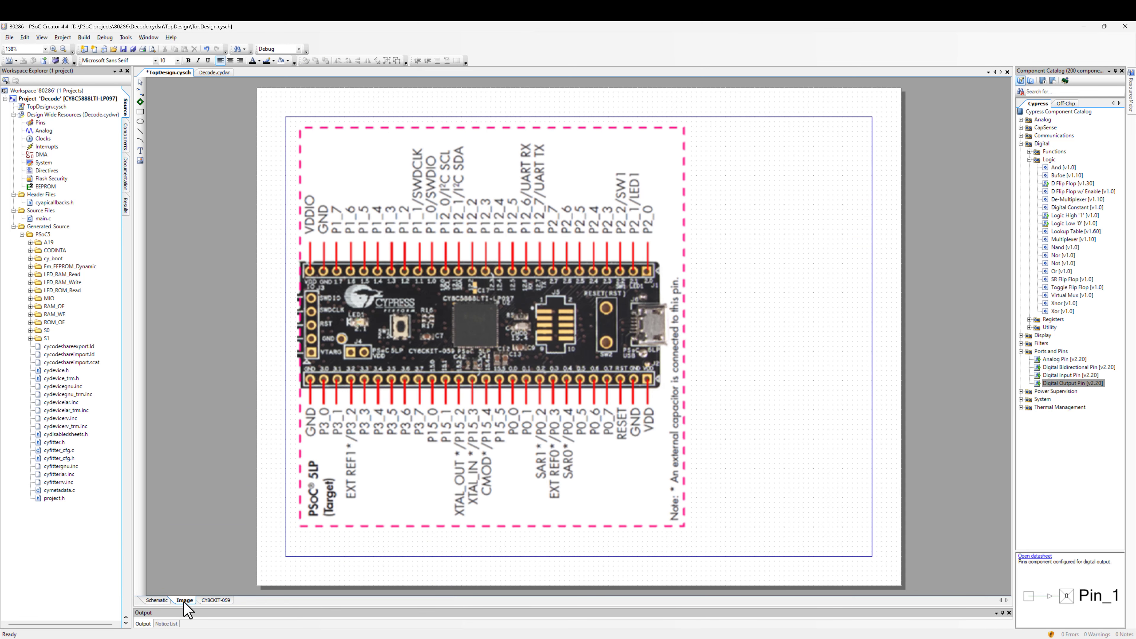
Show the CY8CKIT-059 sheet with the PSoC 5LP kit product overview
click(214, 600)
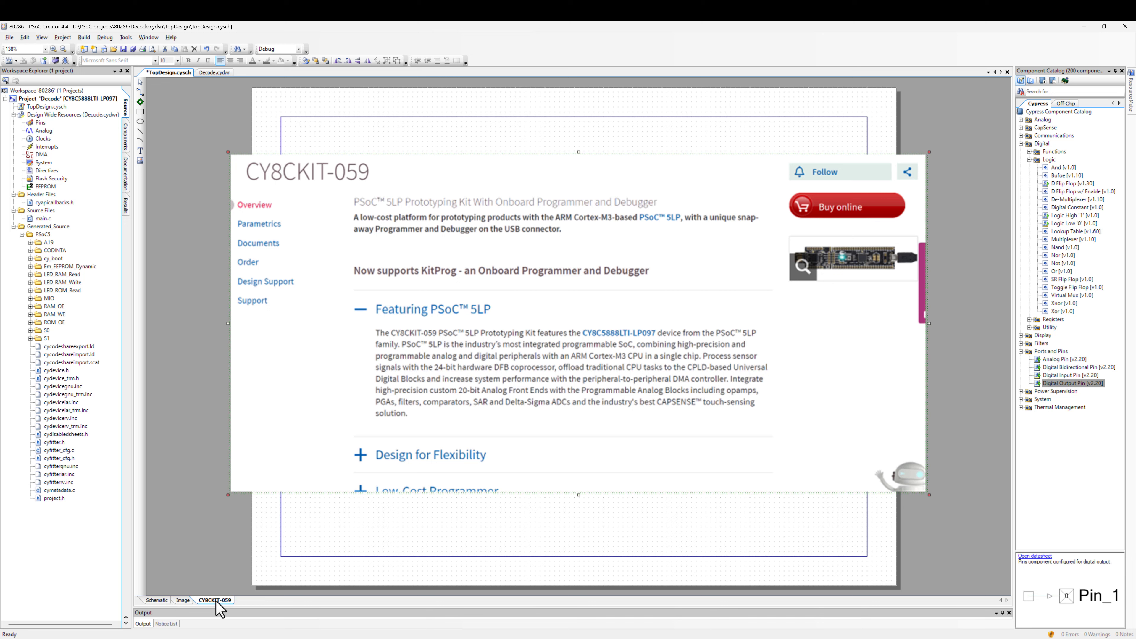
Return to the Image sheet with the CY8CKIT-059 board pinout diagram
click(184, 599)
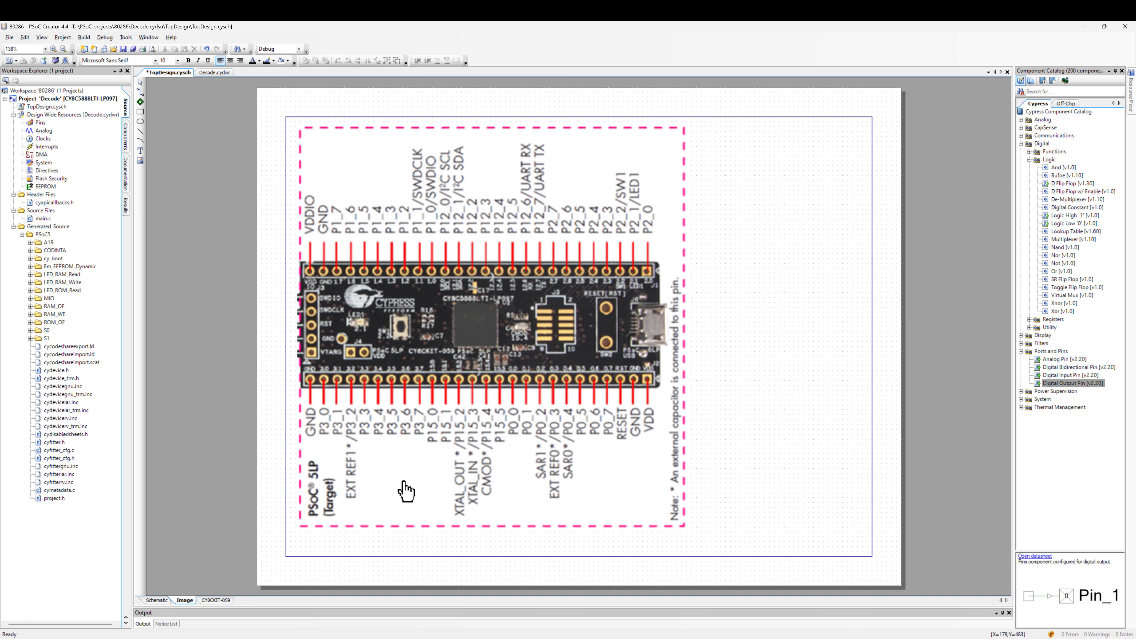
click(156, 600)
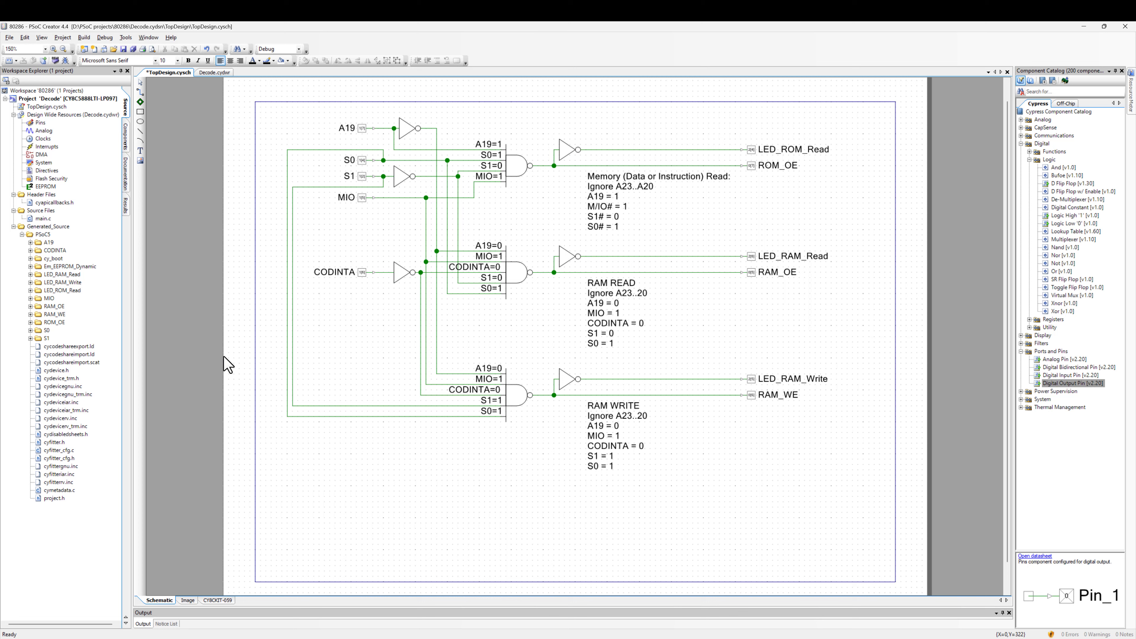
mouse_move(828, 163)
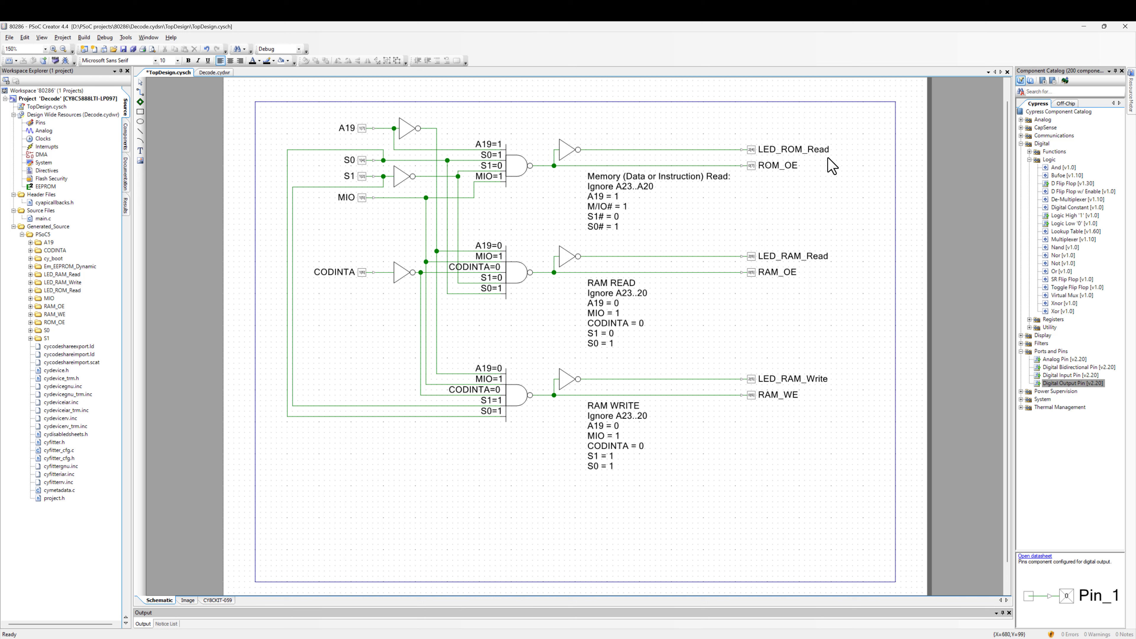
mouse_move(773, 410)
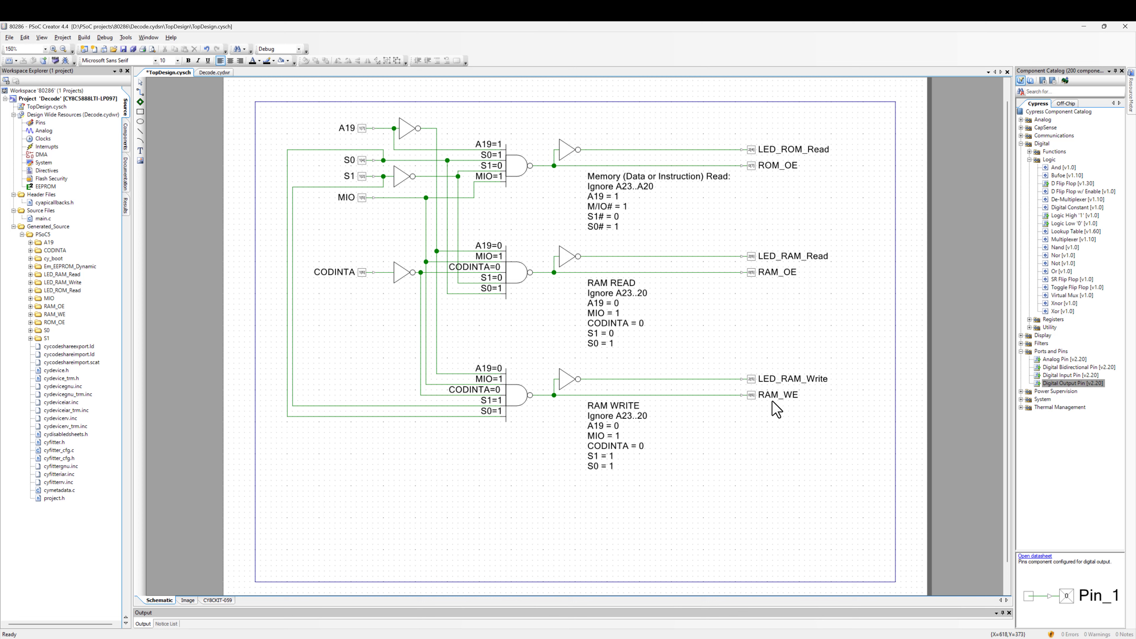